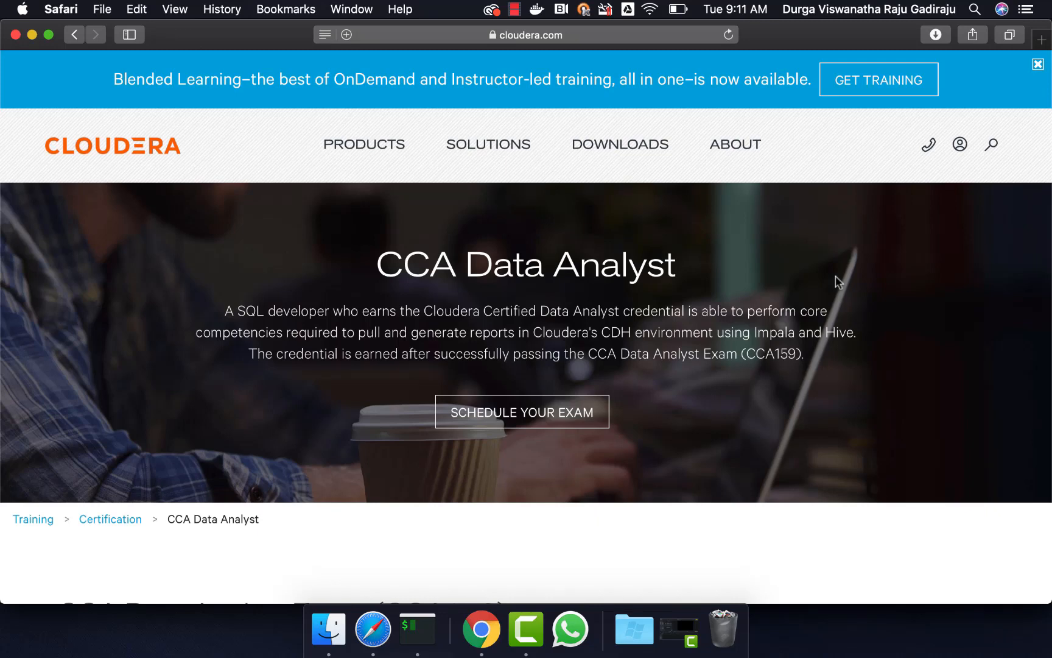
- Switch from Safari's Cloudera certification page to the iTerm2 terminal session
click(416, 630)
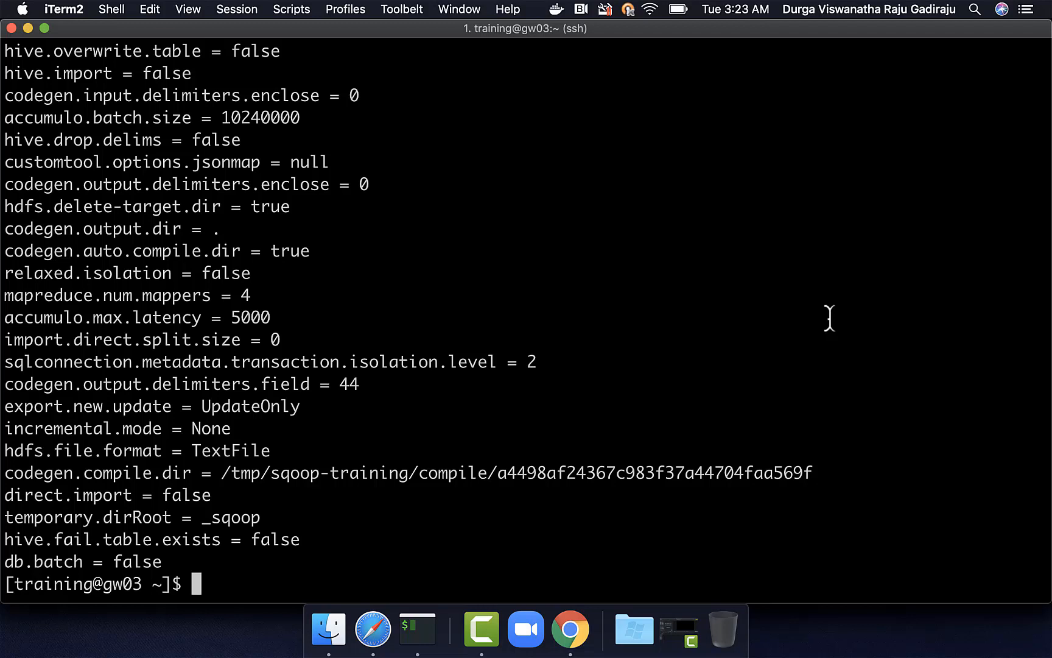
- Run sqoop job --list to show the saved import_orders job
text(sqoop j)
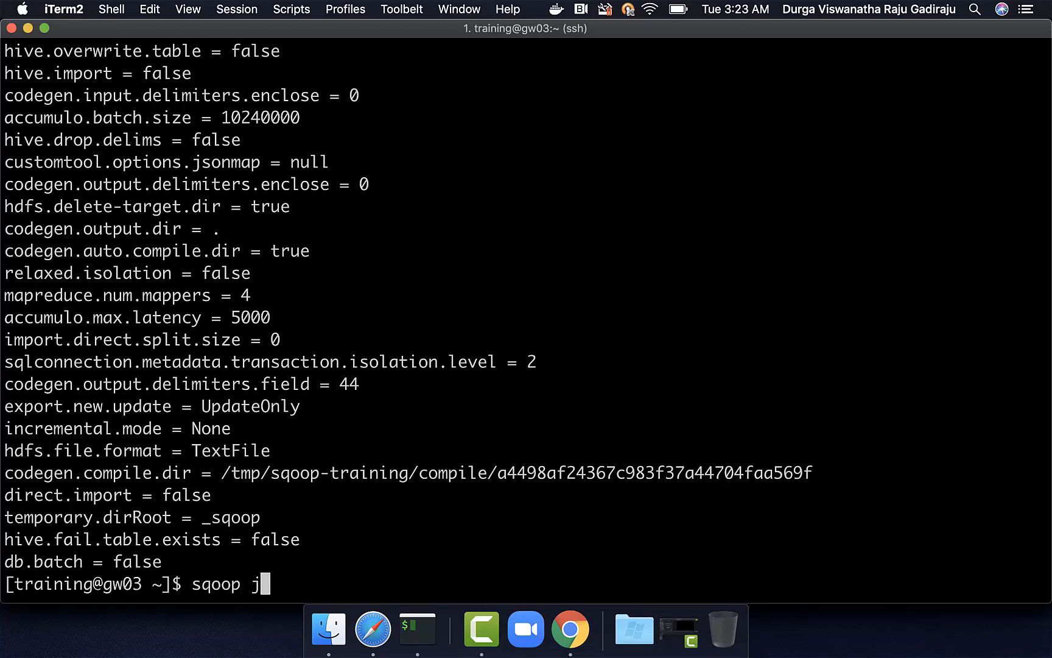
text(ob --list)
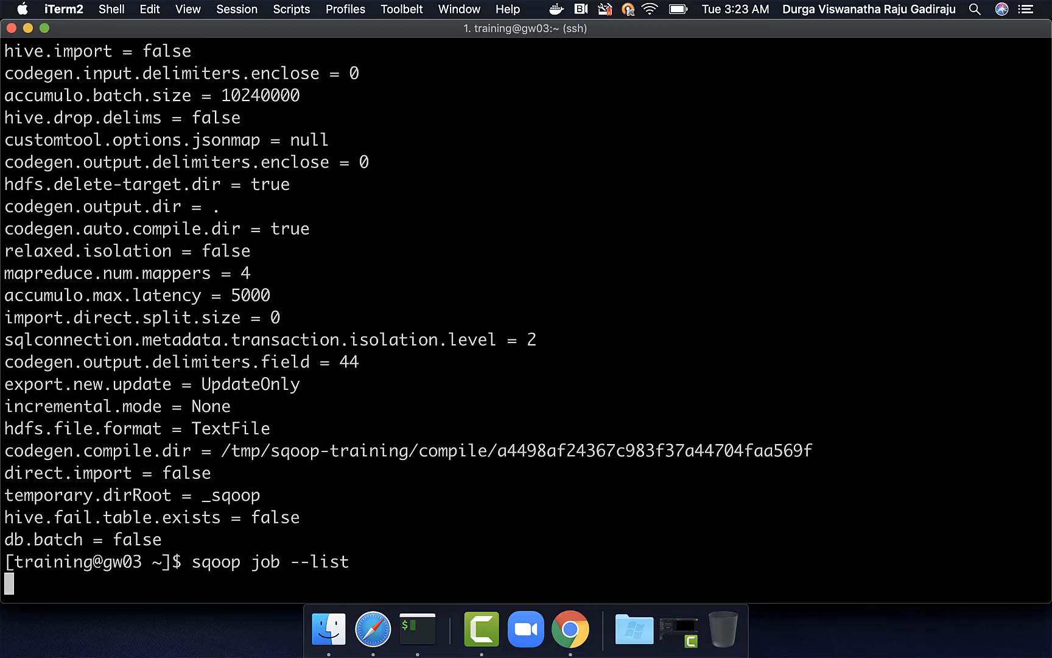
key(Return)
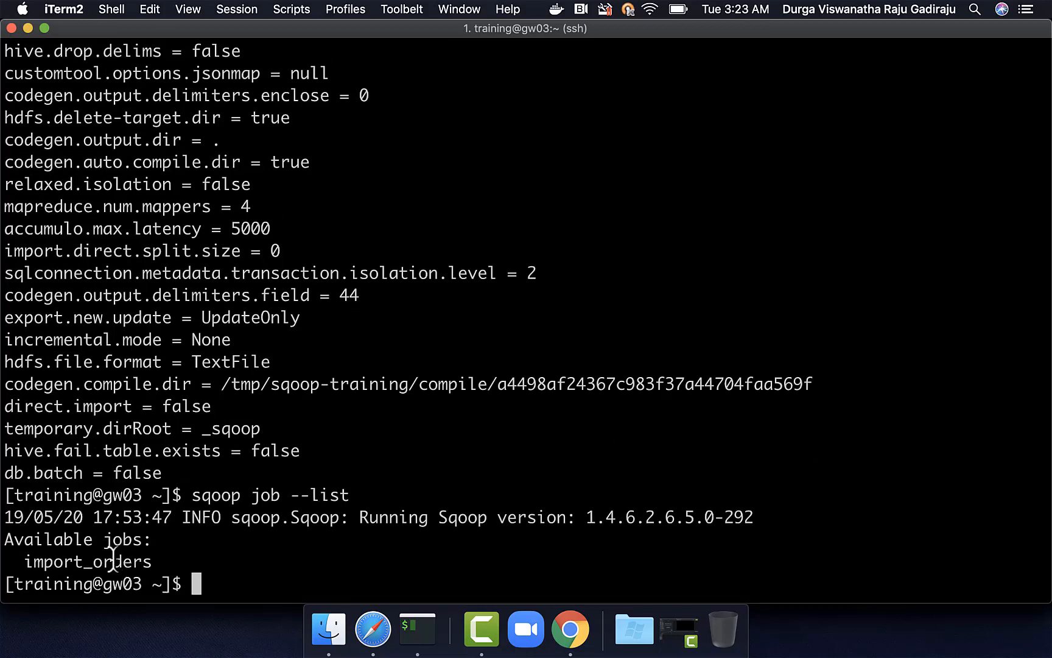
double_click(87, 560)
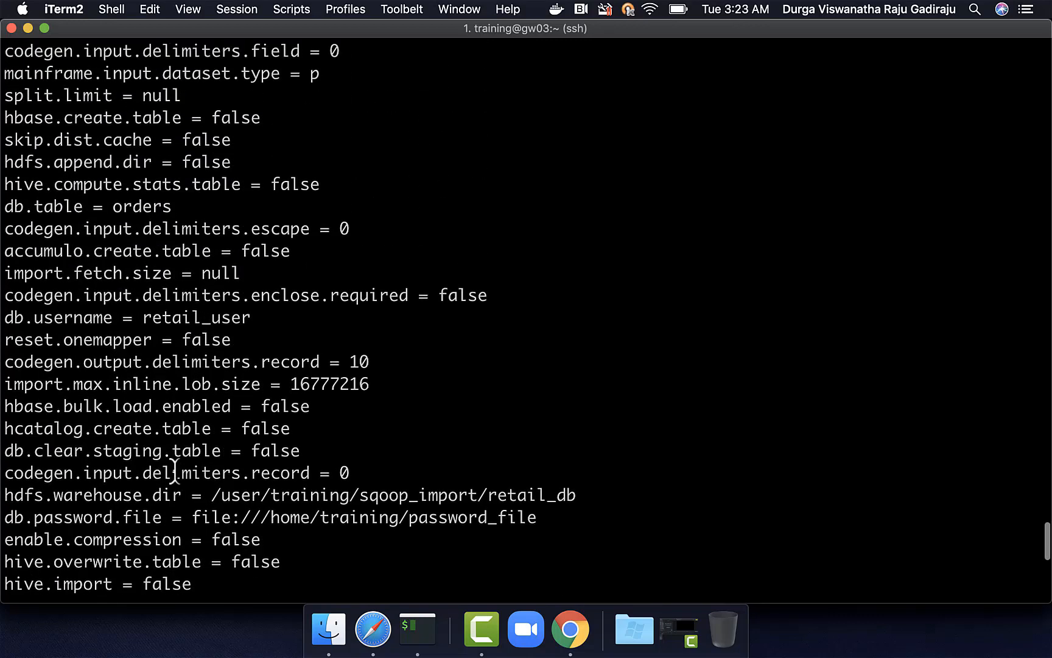
text(sqoop job --show import_orders)
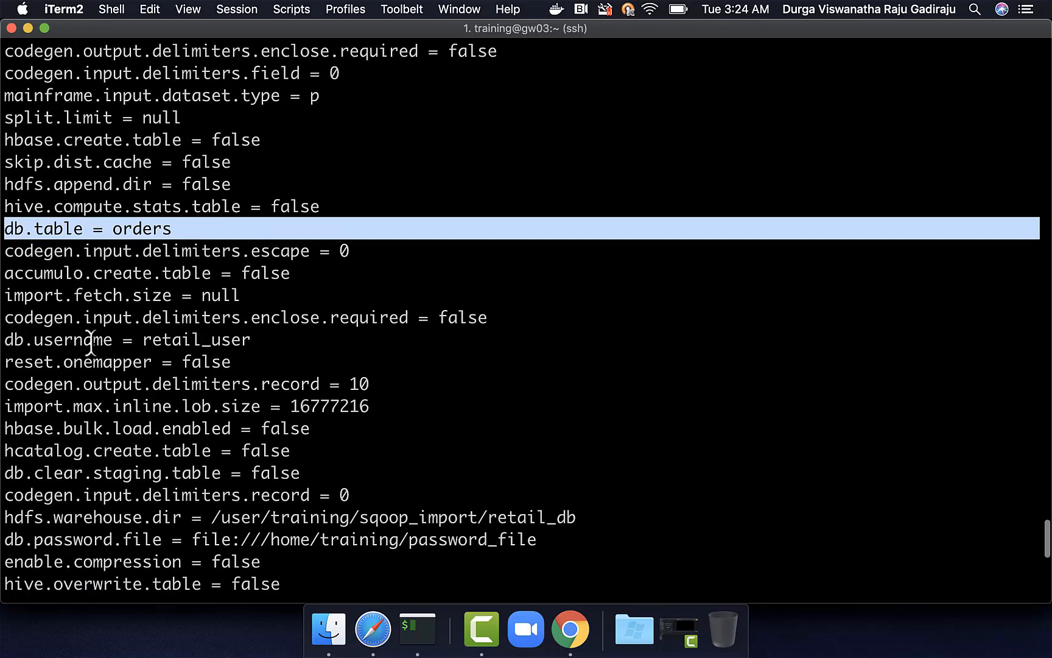
double_click(58, 340)
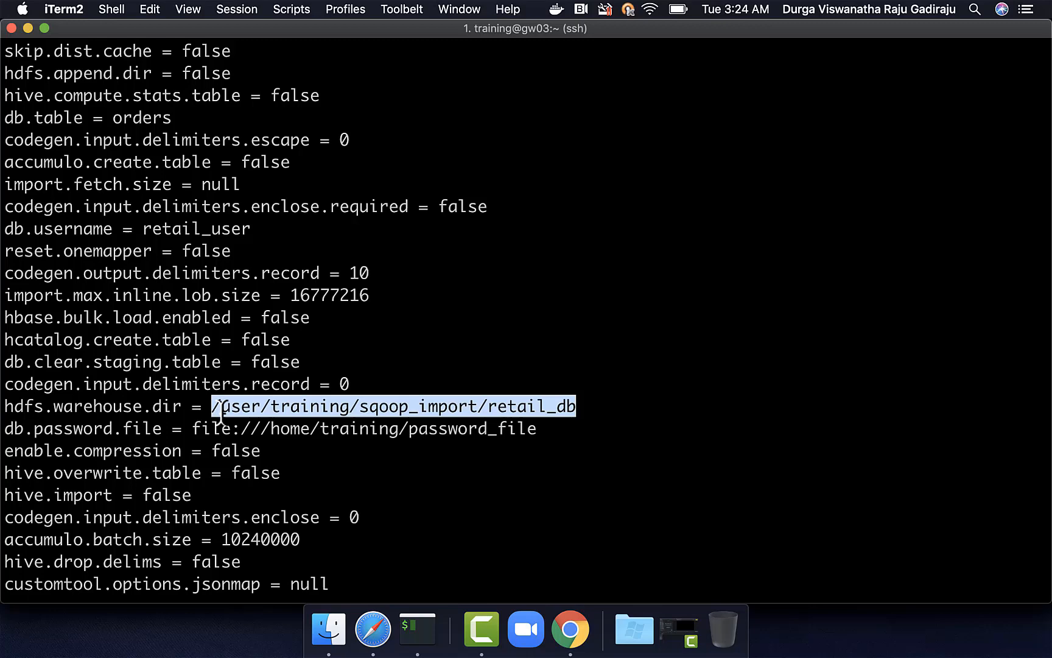
scroll(down, 3)
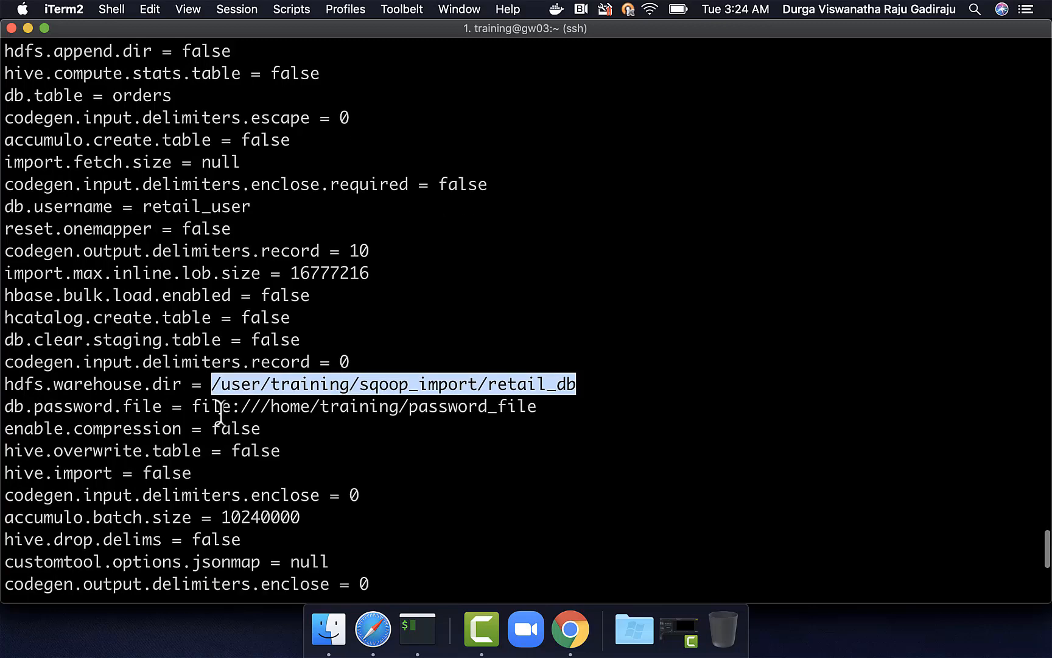
scroll(down, 3)
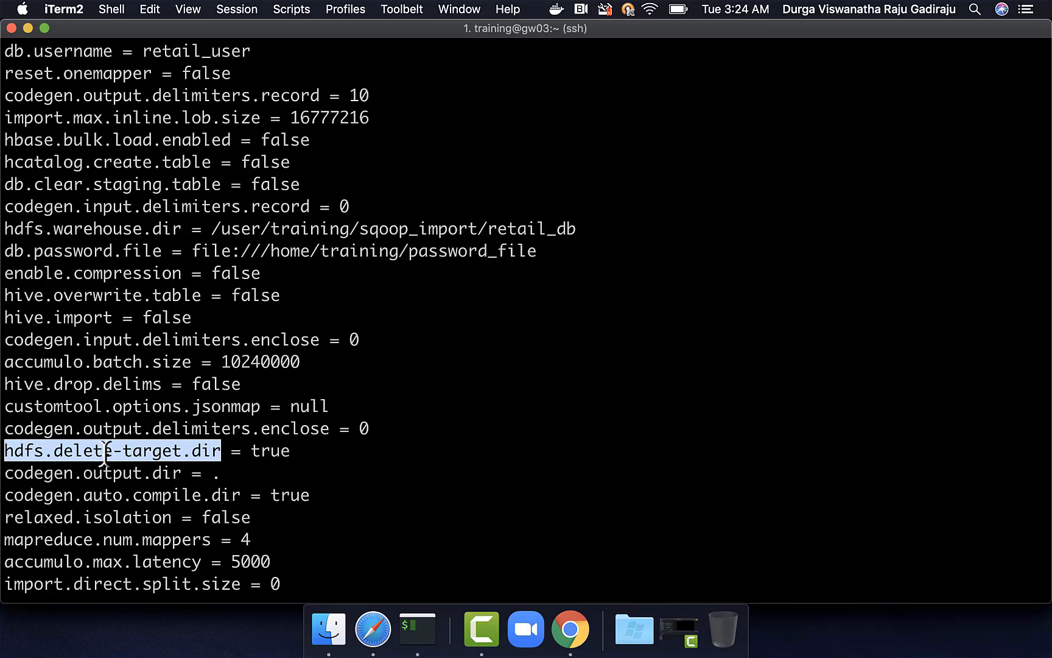
scroll(down, 3)
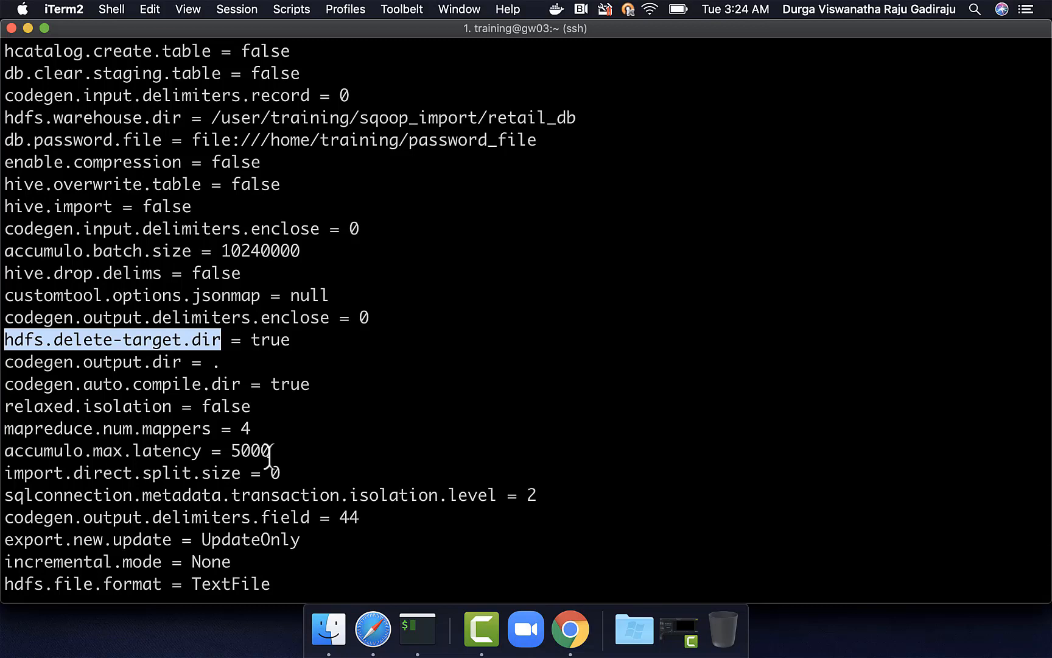
mouse_move(373, 310)
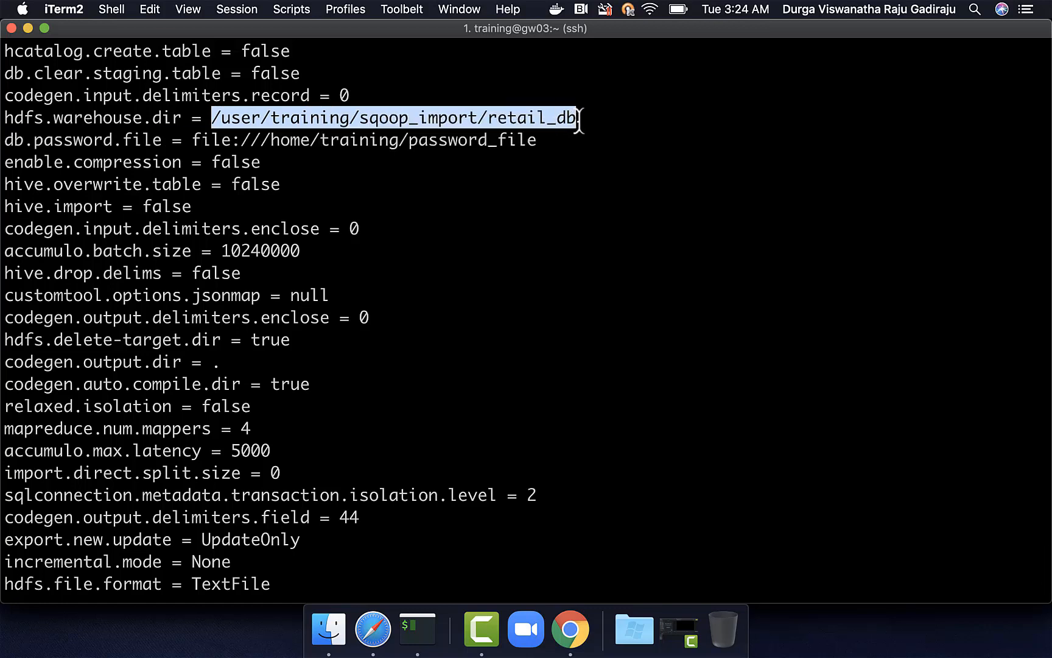
click(149, 9)
text(hadoo)
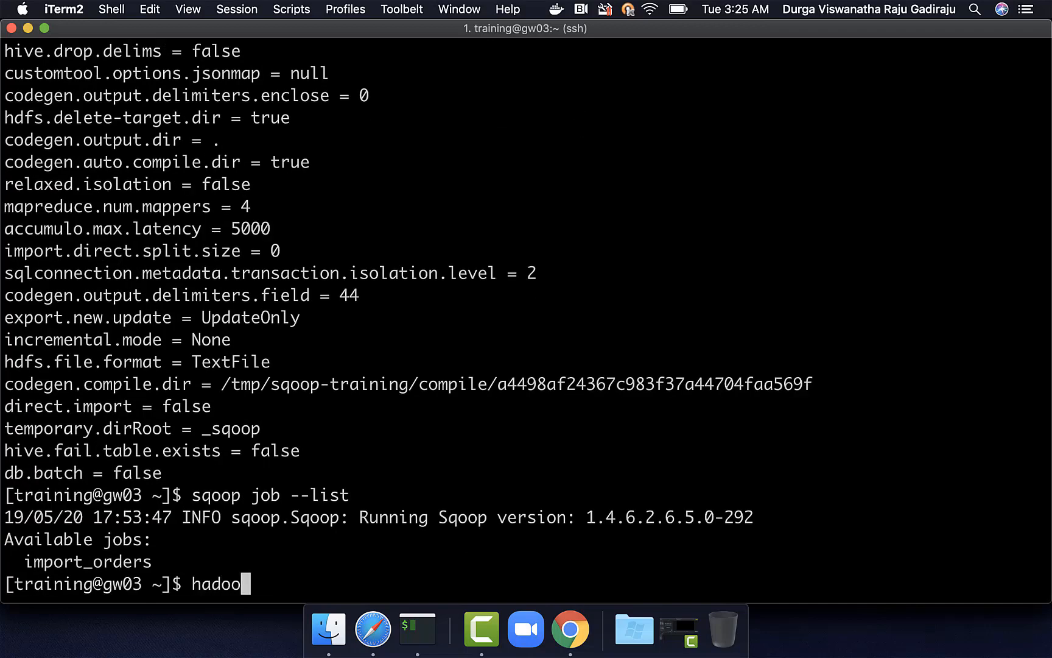
- List /user/training/sqoop_import/retail_db/orders in HDFS, showing _SUCCESS and four part files
text(fs -ls /user/training/sqoop_import/retail_db/or)
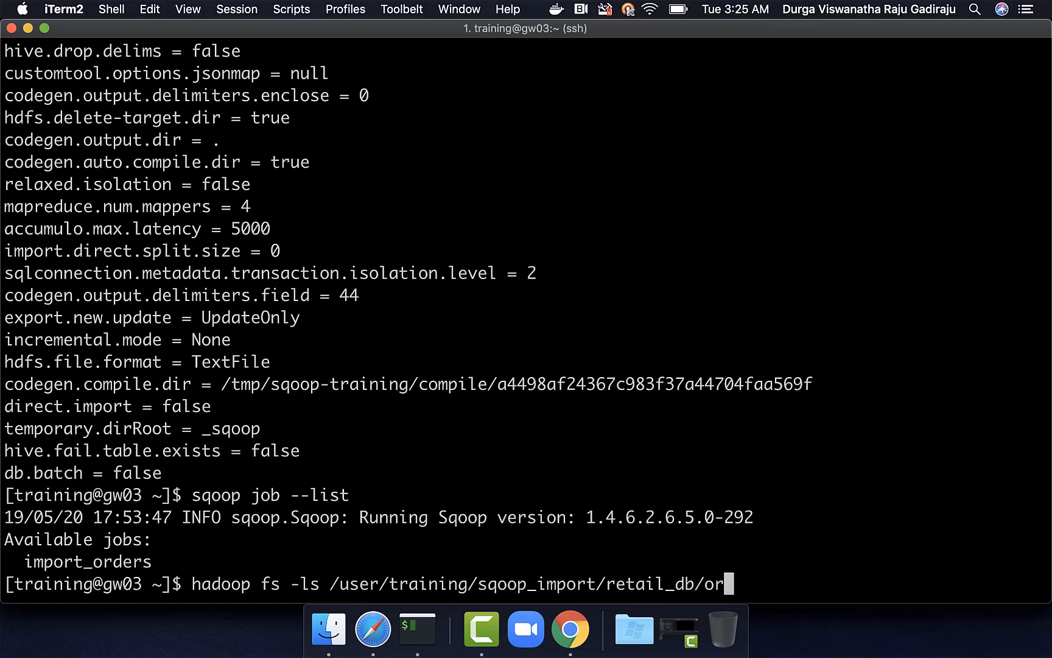
text(ders)
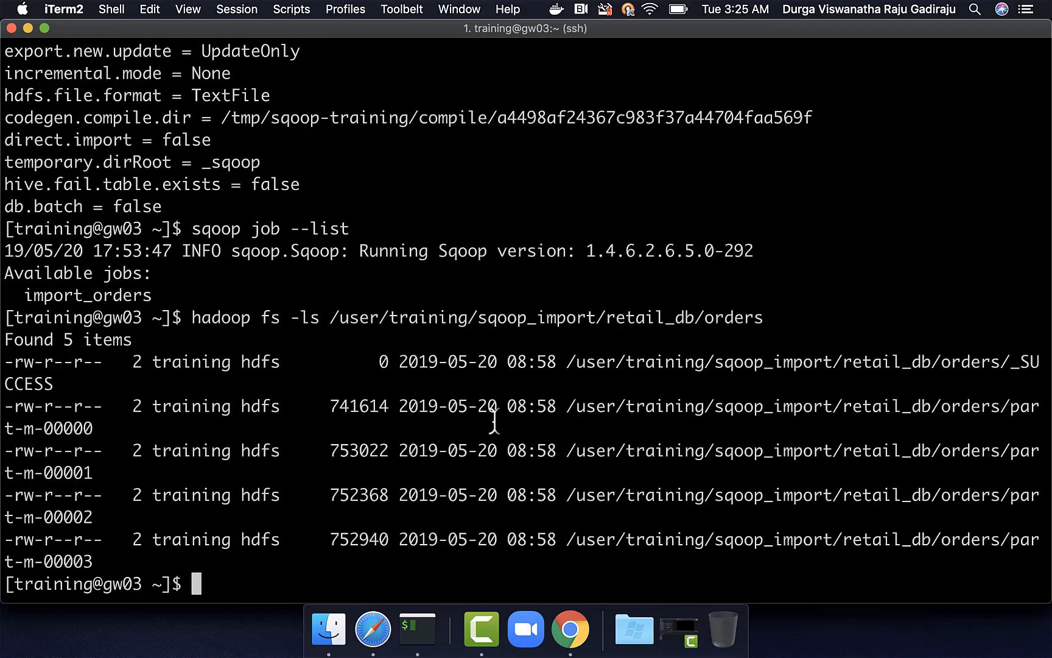
mouse_move(517, 413)
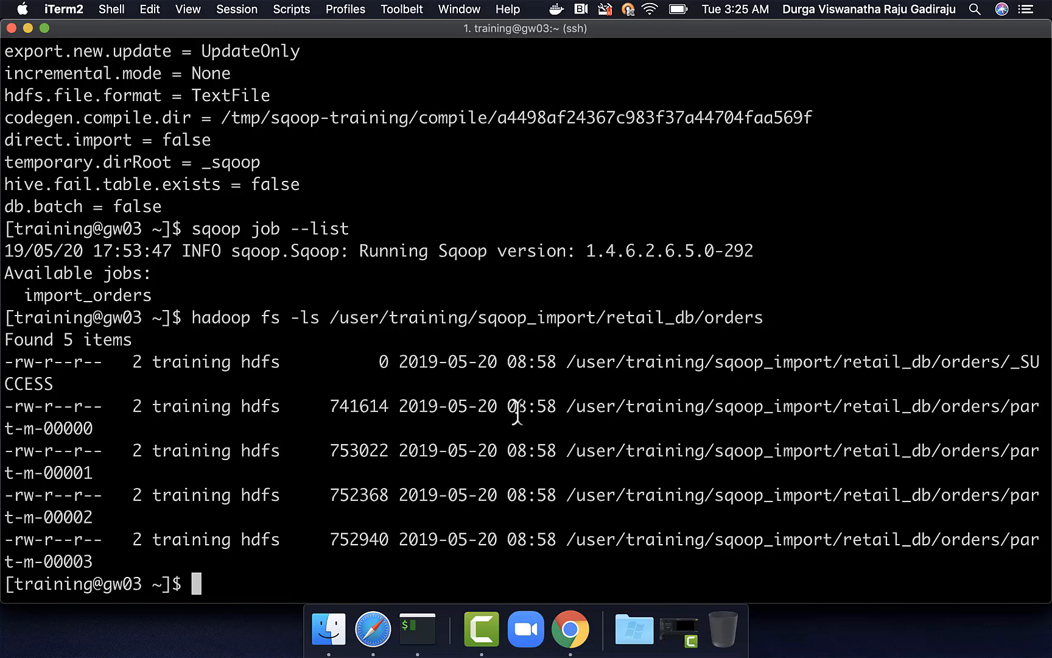
mouse_move(467, 413)
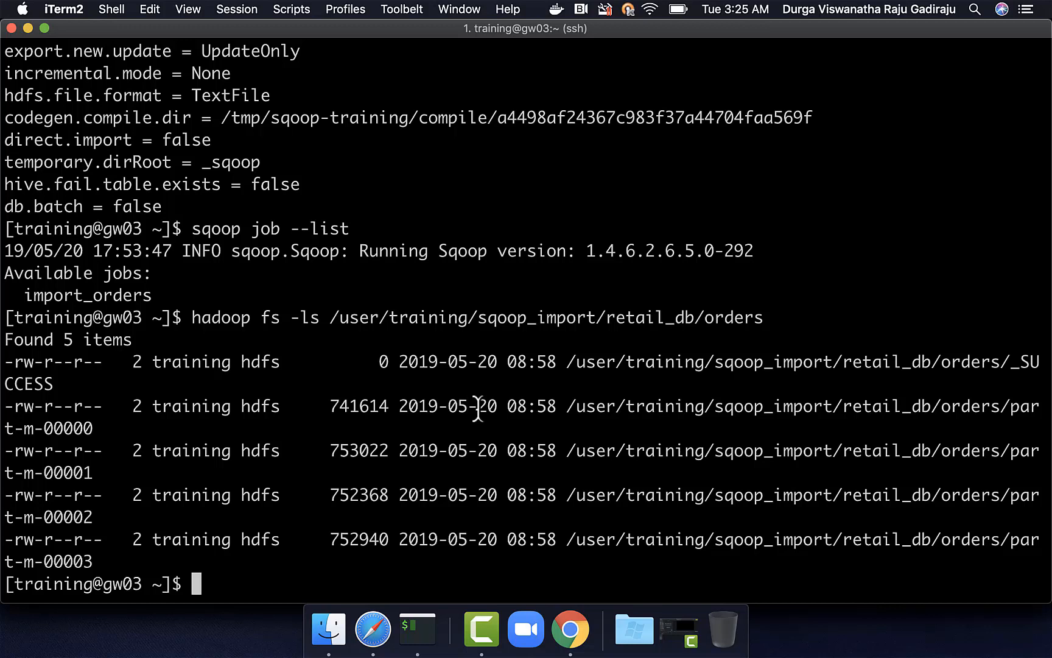
text(sqoop)
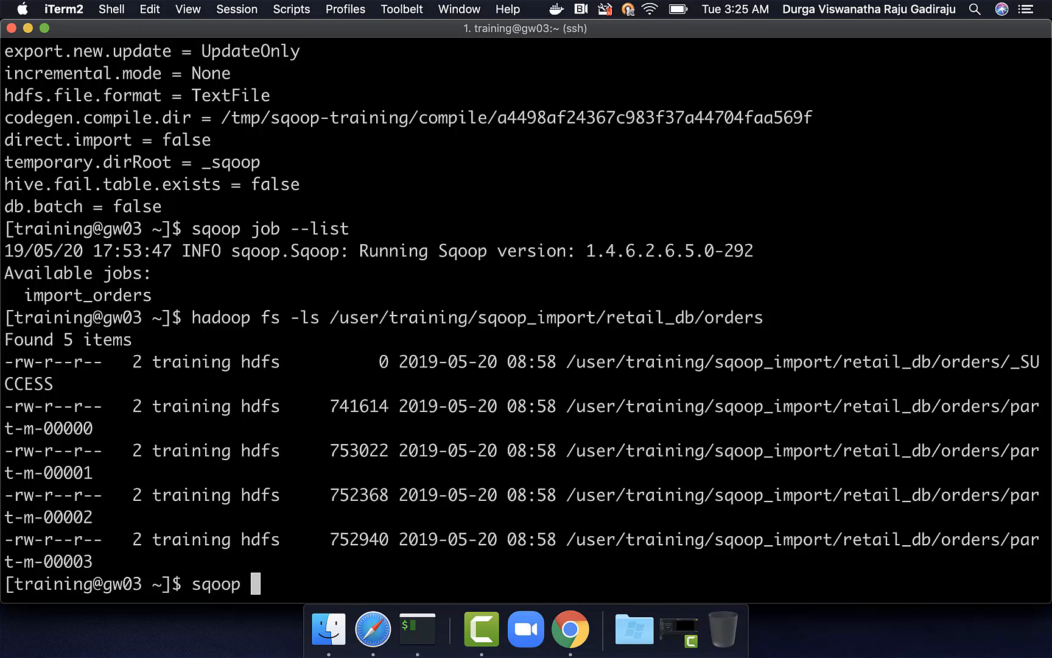
- Execute the saved import_orders job, re-importing 68,883 orders records (2.861 MB)
text(job --exec)
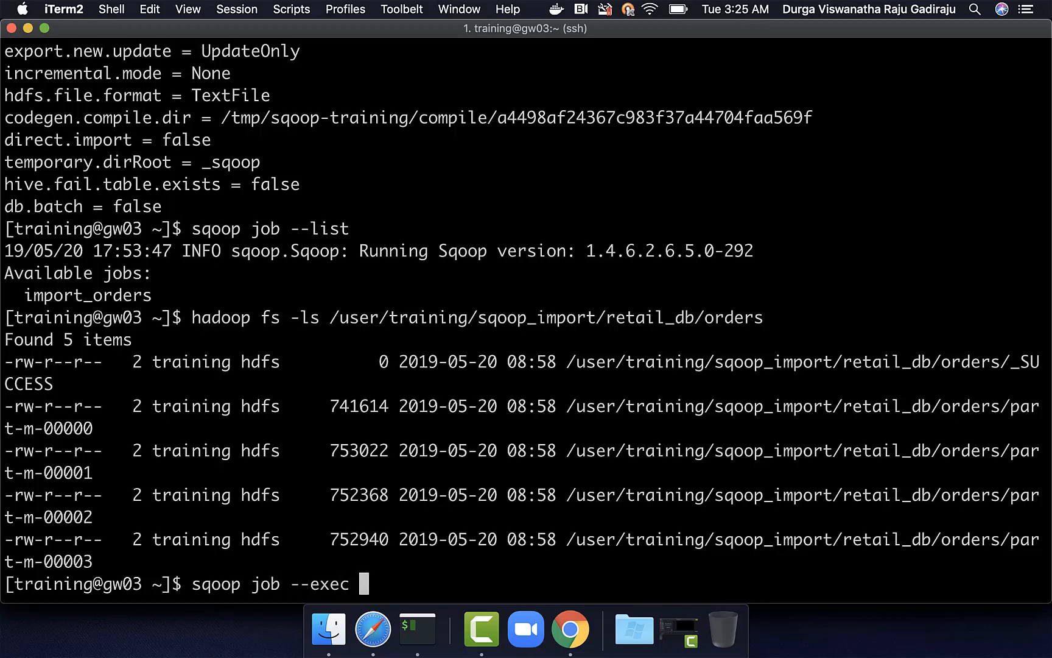
double_click(86, 296)
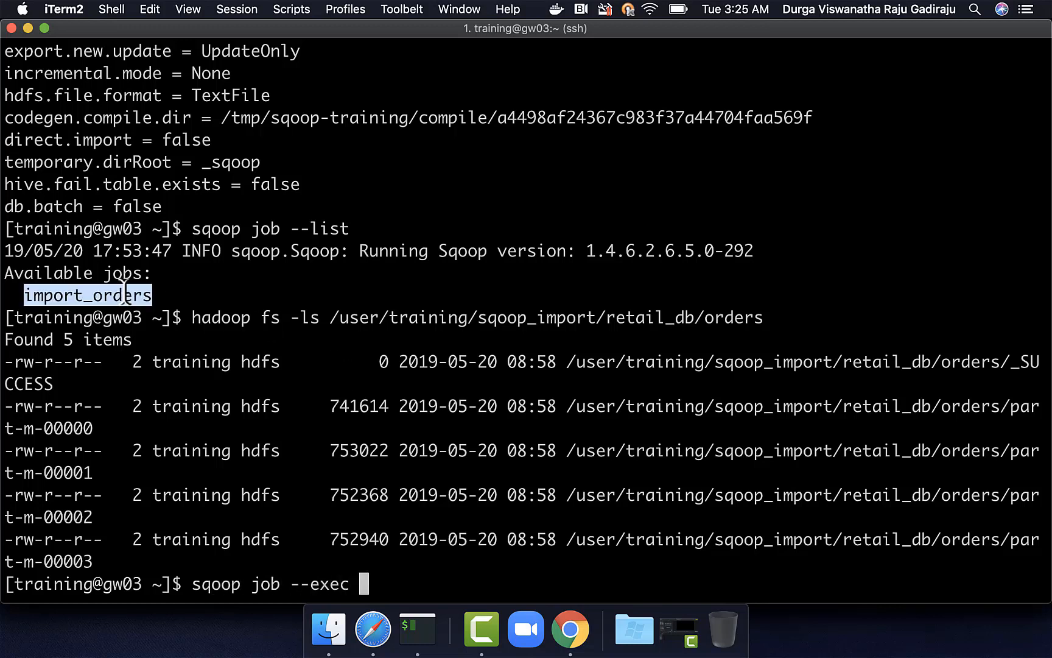
text(import_orders)
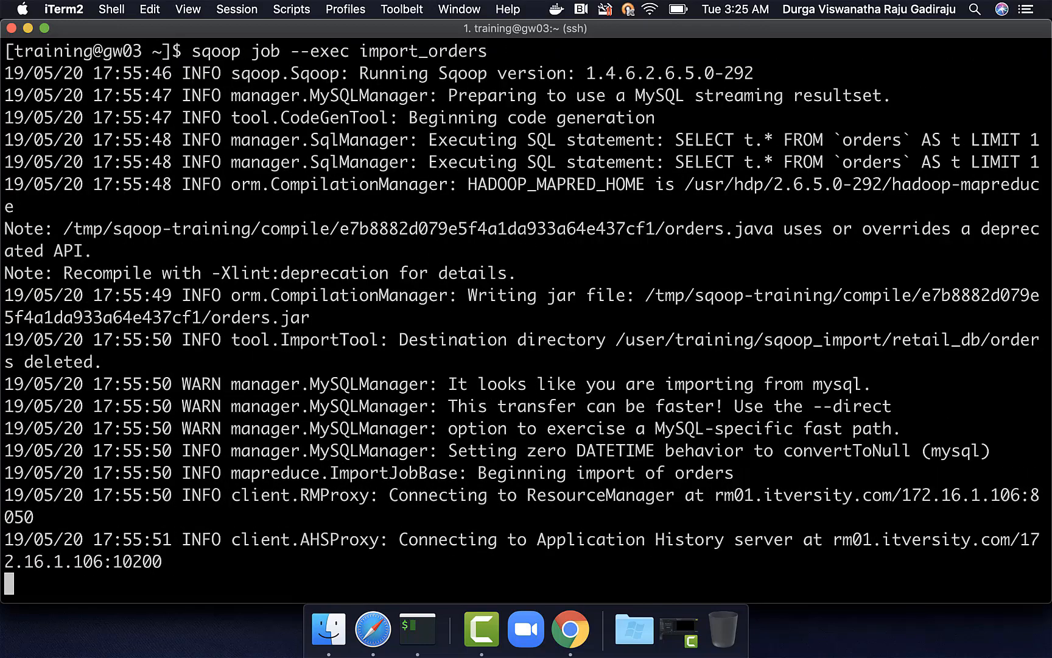
scroll(down, 3)
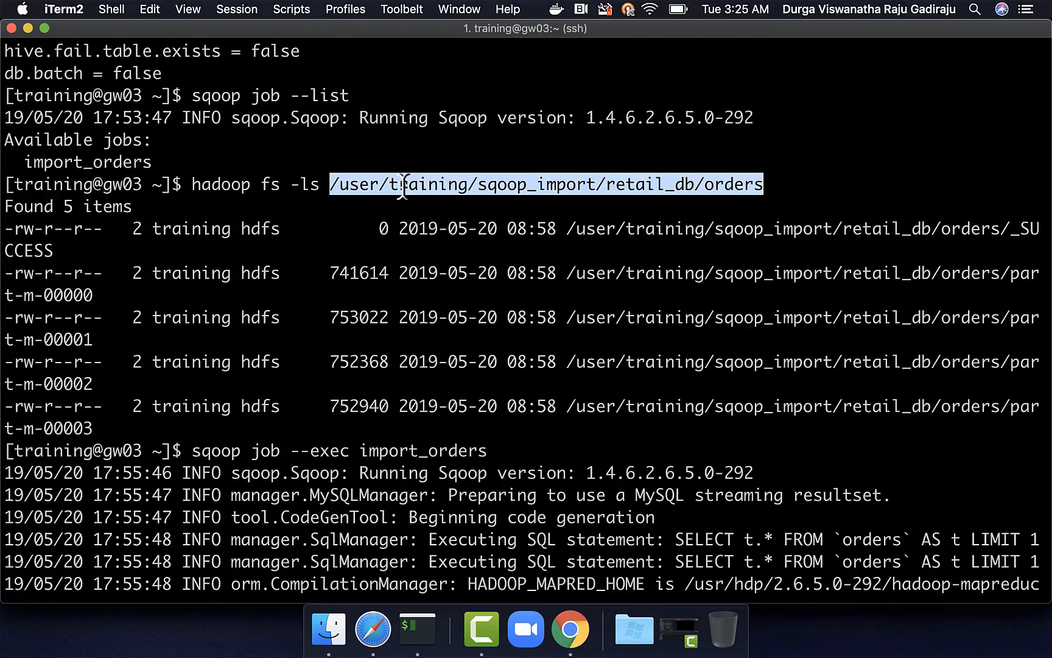
scroll(down, 3)
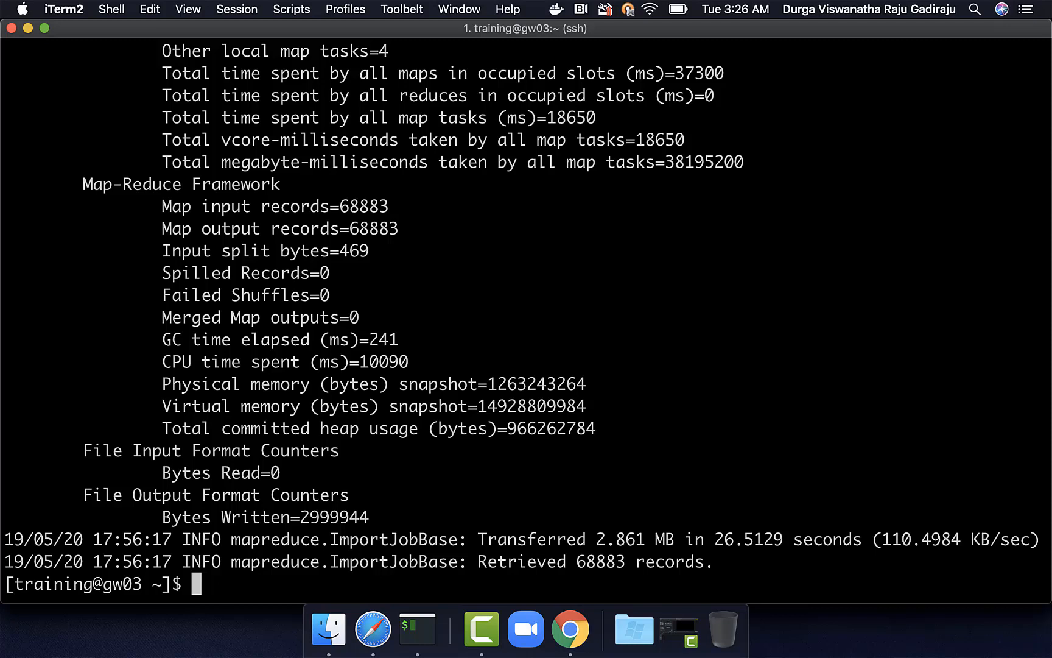
- Relist the HDFS orders directory and highlight the refreshed 17:56 file timestamp
text(hadoop fs -ls /user/training/sqoop_import/retail_db/orders)
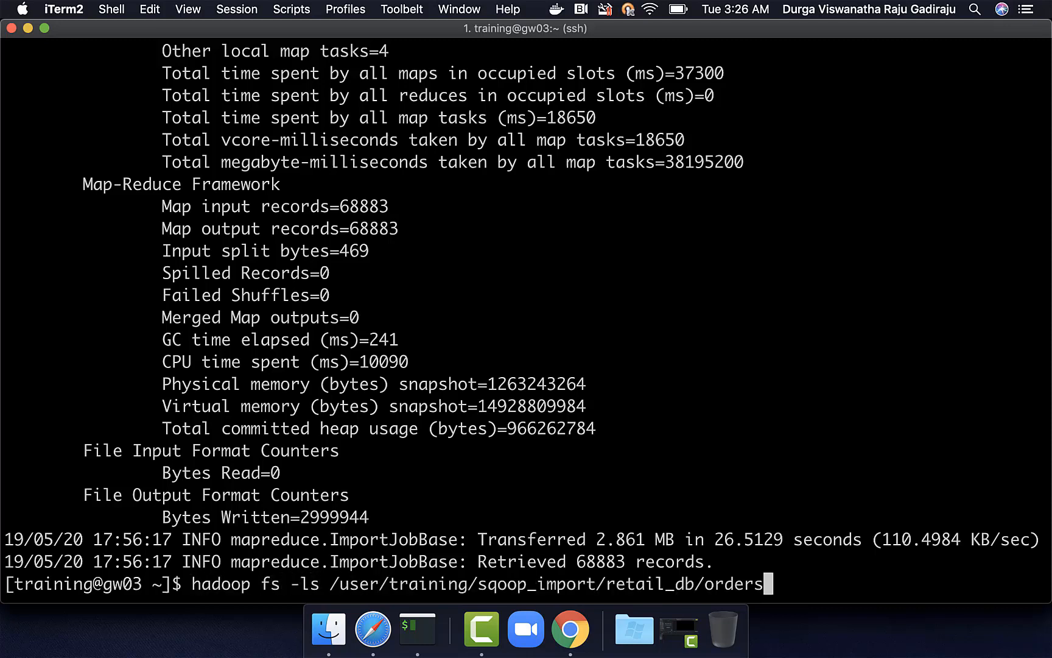
key(enter)
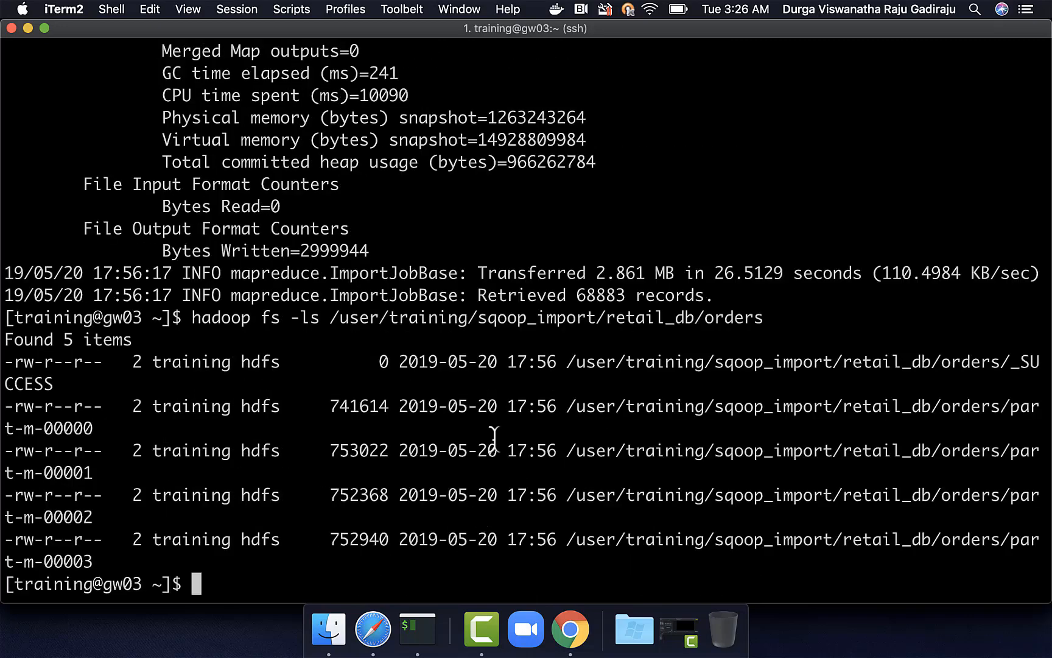
double_click(448, 406)
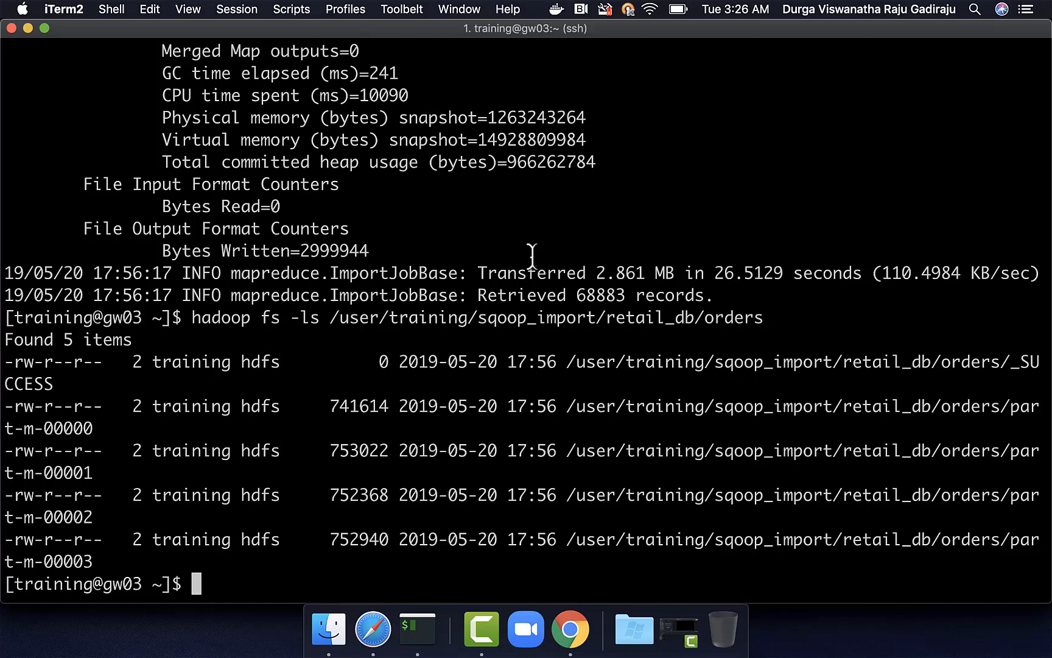
text(sqoop job --he)
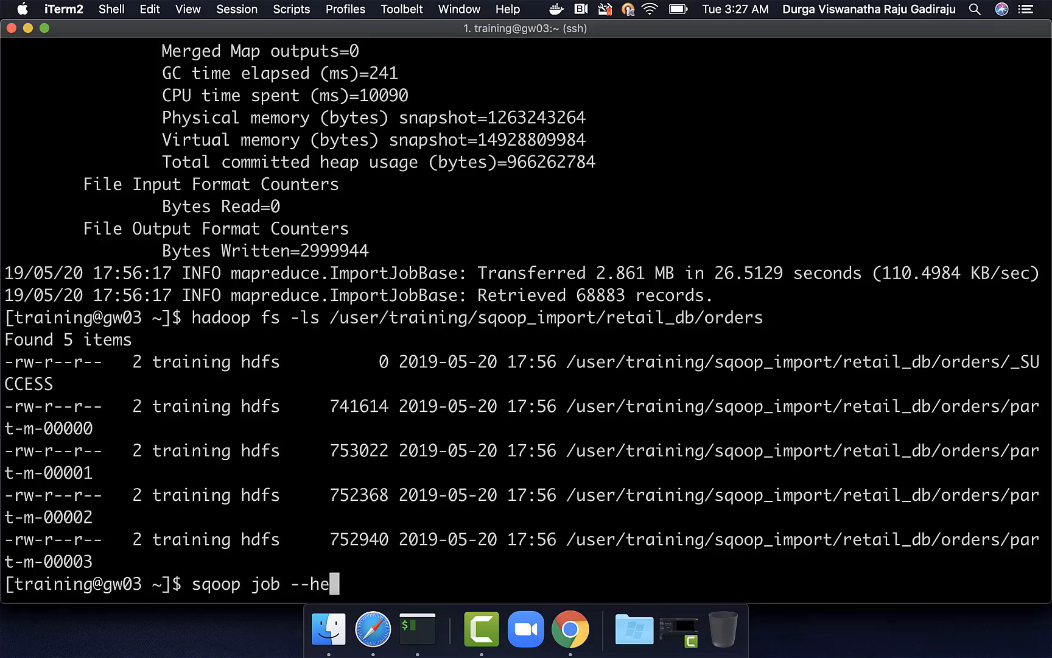
- Show sqoop job --help output and highlight the --list argument
text(lp)
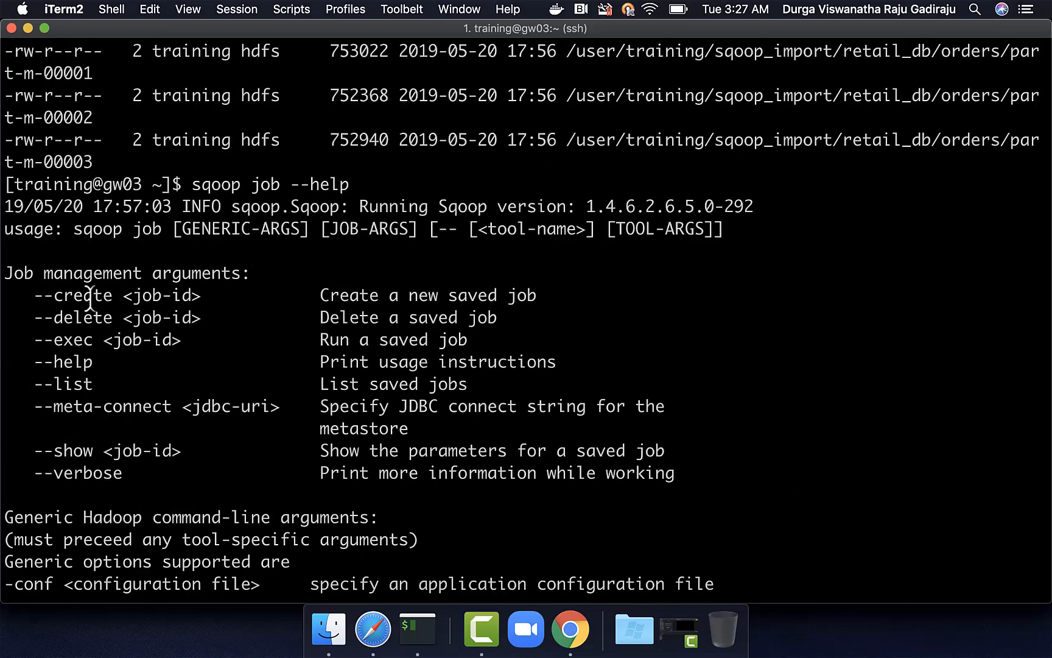
double_click(63, 383)
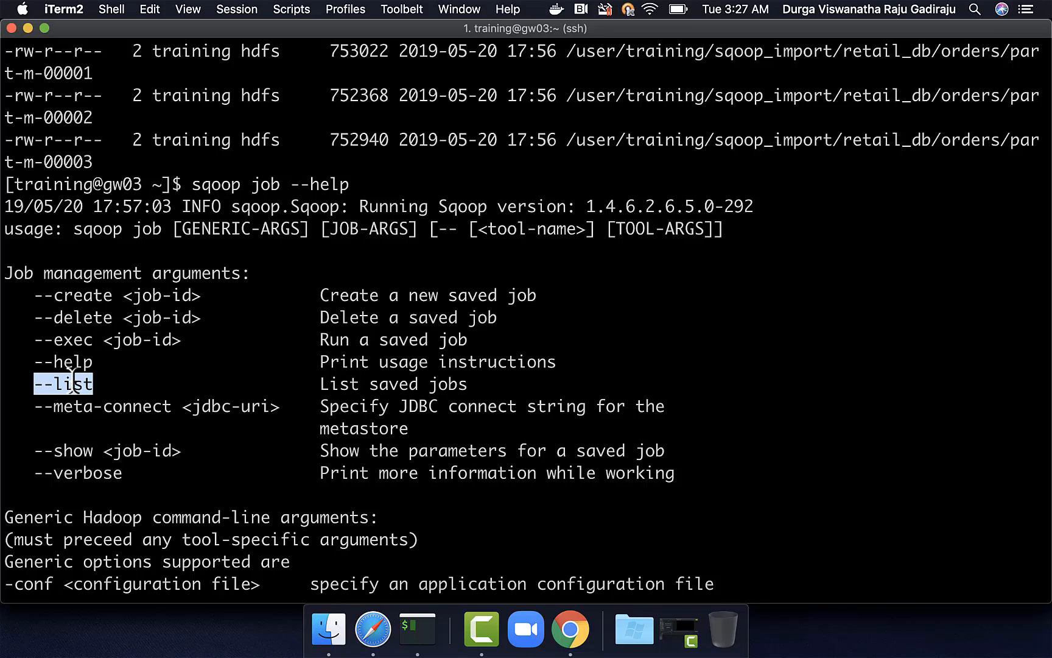